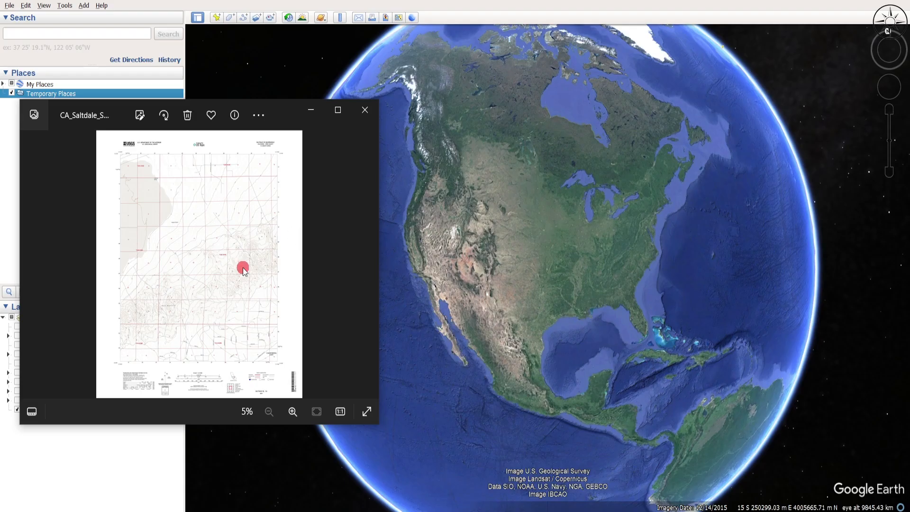
{"action": "mouse_move", "coordinate": [271, 282]}
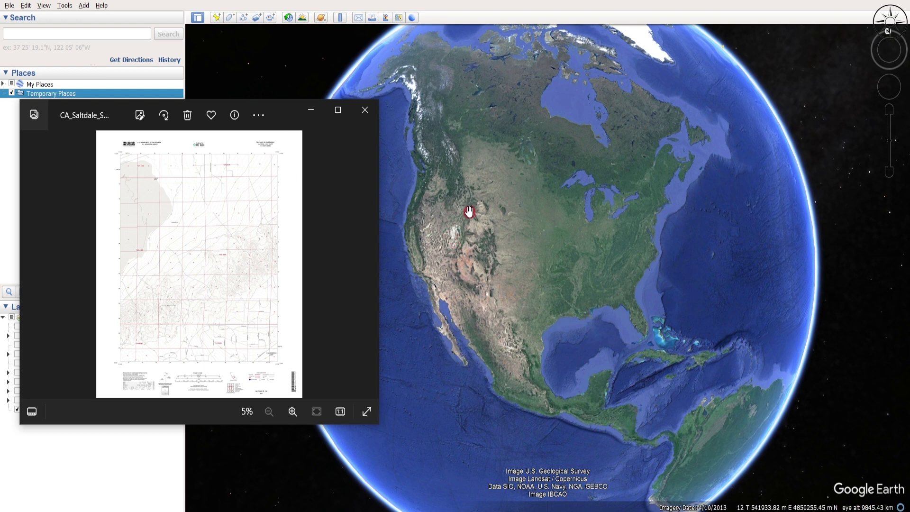
{"action": "mouse_move", "coordinate": [477, 286]}
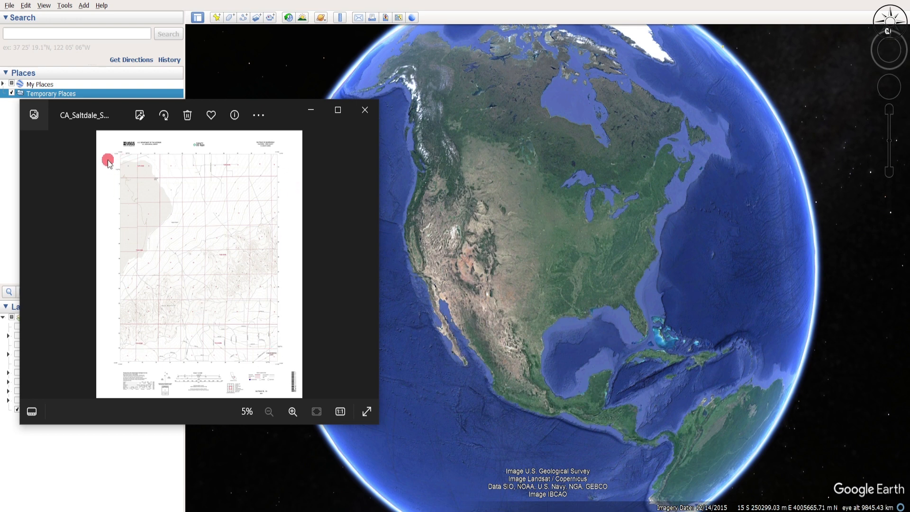
Zoom into the Saltdale map's northwest corner labels, then minimize the Photos viewer
{"action": "left_click", "coordinate": [292, 411]}
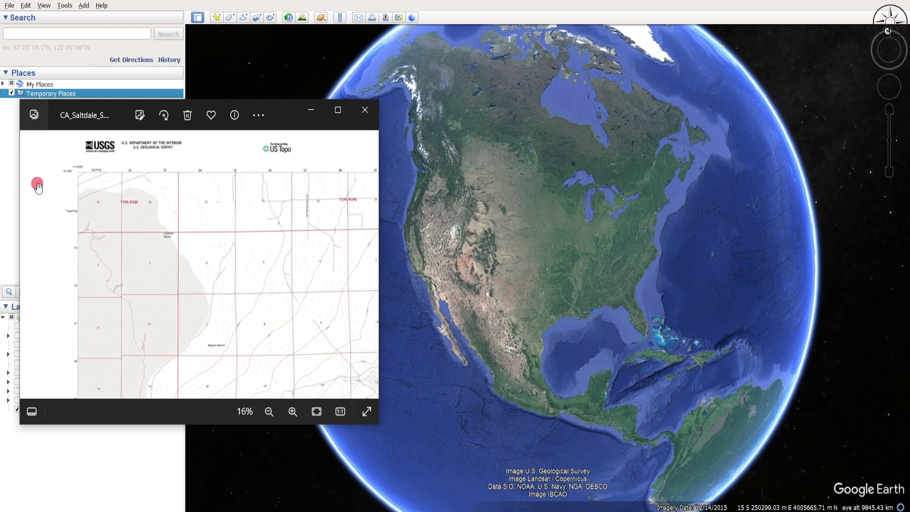
{"action": "left_click", "coordinate": [292, 411]}
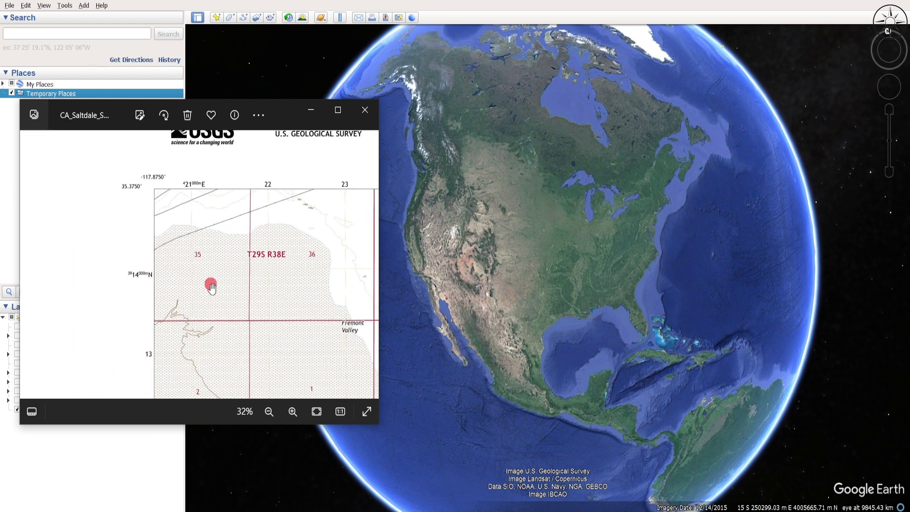
{"action": "left_click", "coordinate": [292, 411]}
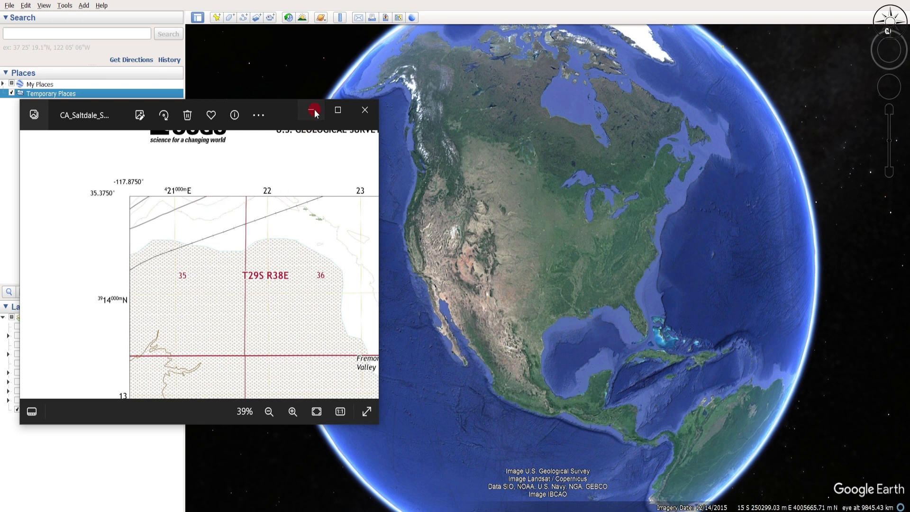
{"action": "left_click", "coordinate": [364, 110]}
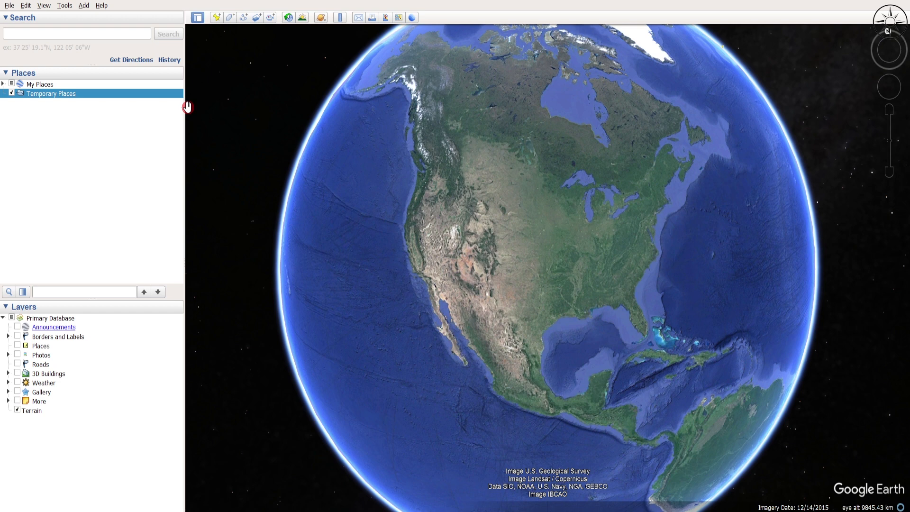
Open Tools > Options to check the coordinate display settings
{"action": "left_click", "coordinate": [64, 5]}
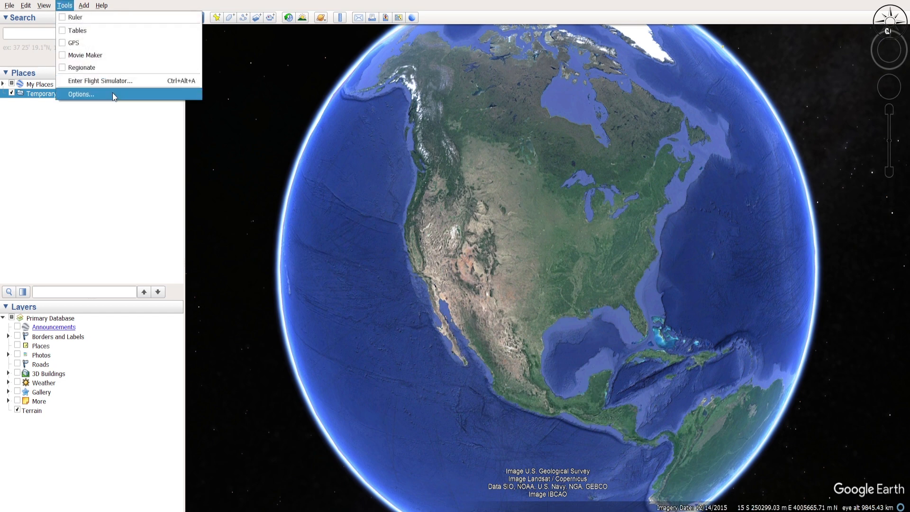
{"action": "left_click", "coordinate": [81, 94]}
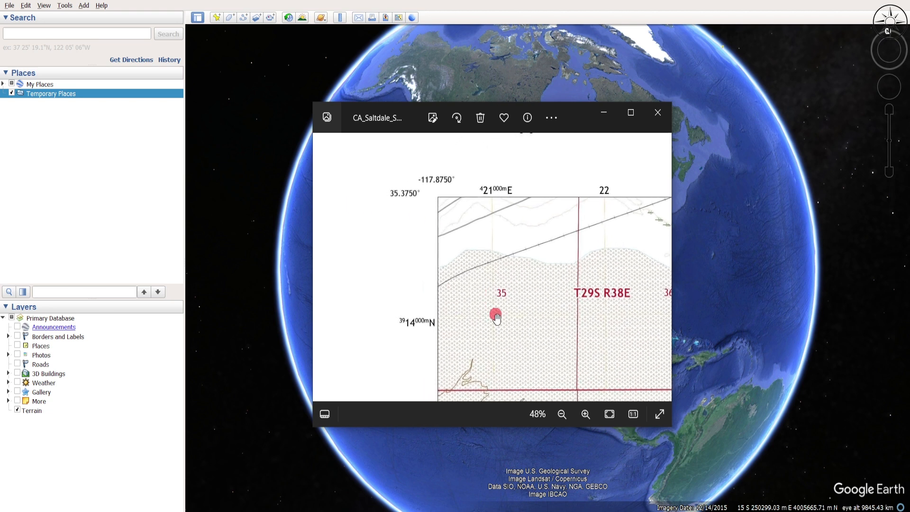
{"action": "mouse_move", "coordinate": [499, 291]}
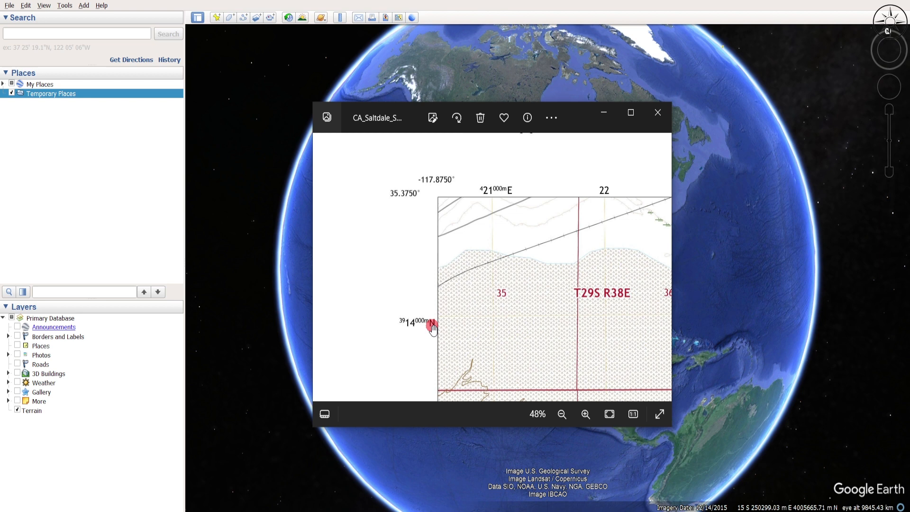
{"action": "mouse_move", "coordinate": [309, 209]}
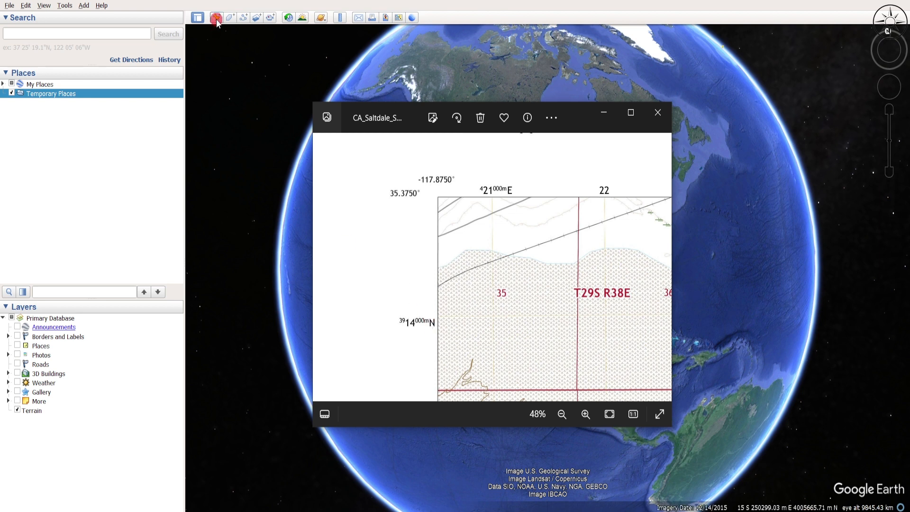
Create placemark '1' at UTM 11 S, 421000 m E, 3914000 m N
{"action": "left_click", "coordinate": [216, 17]}
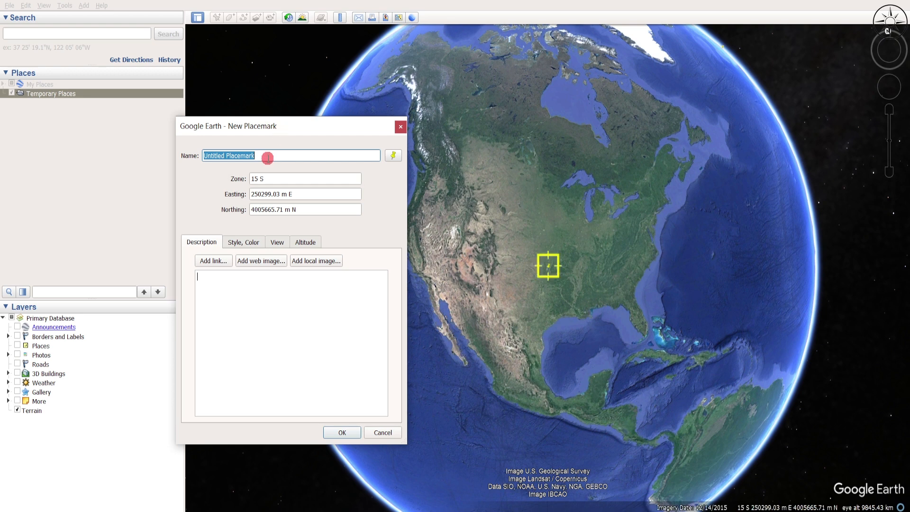
{"action": "type", "text": "1"}
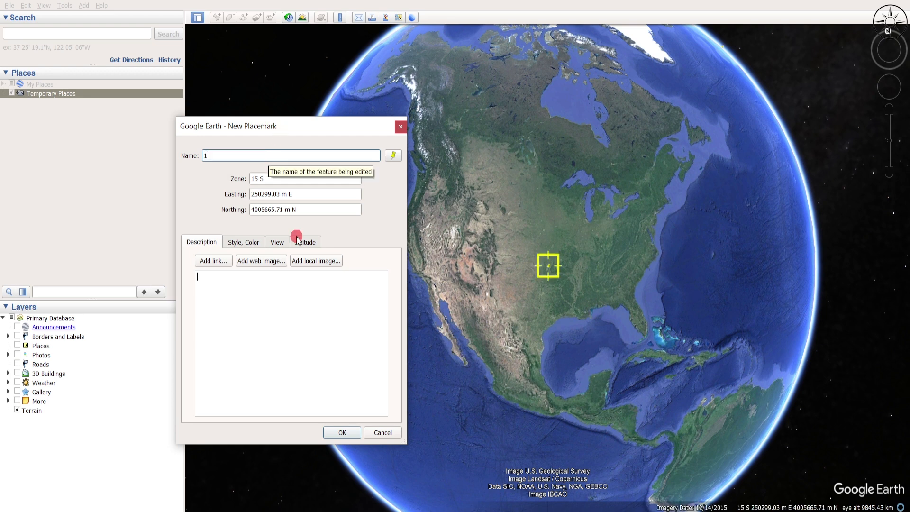
{"action": "mouse_move", "coordinate": [289, 214]}
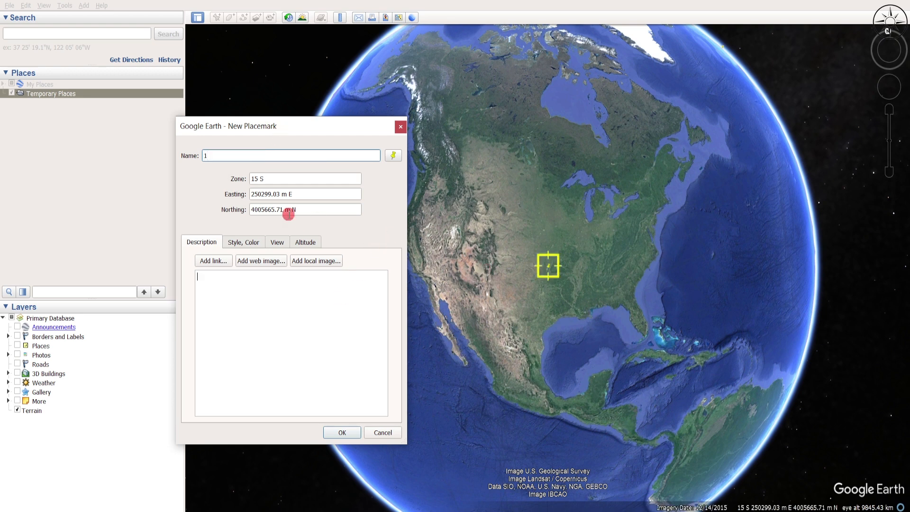
{"action": "mouse_move", "coordinate": [362, 342]}
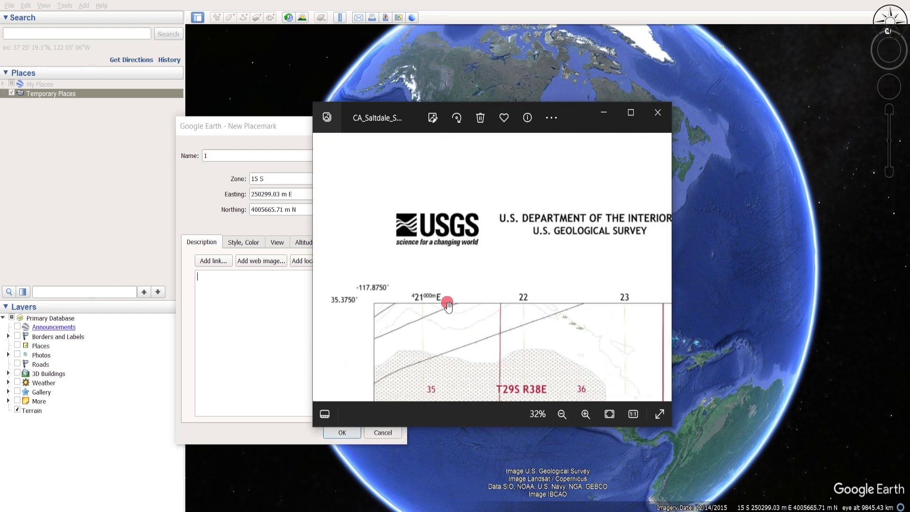
{"action": "left_click", "coordinate": [561, 414]}
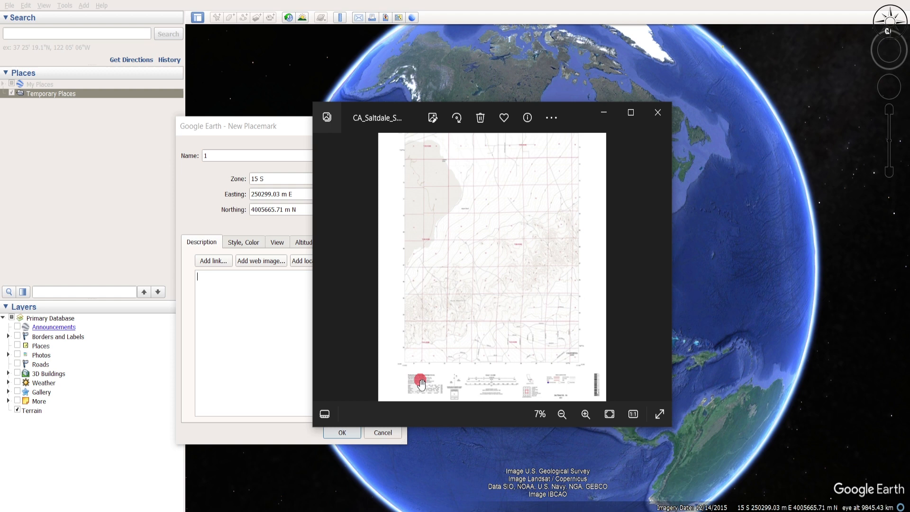
{"action": "left_click", "coordinate": [585, 414]}
{"action": "type", "text": "11"}
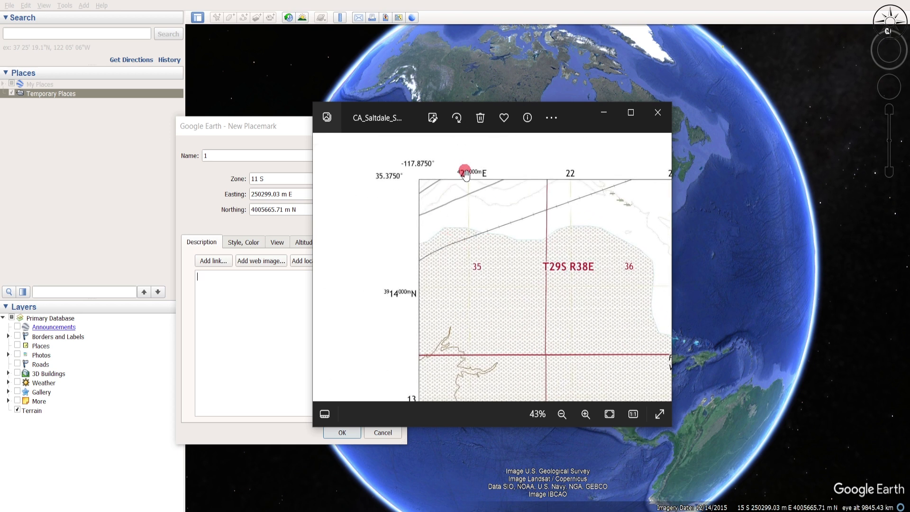
{"action": "left_click", "coordinate": [657, 113]}
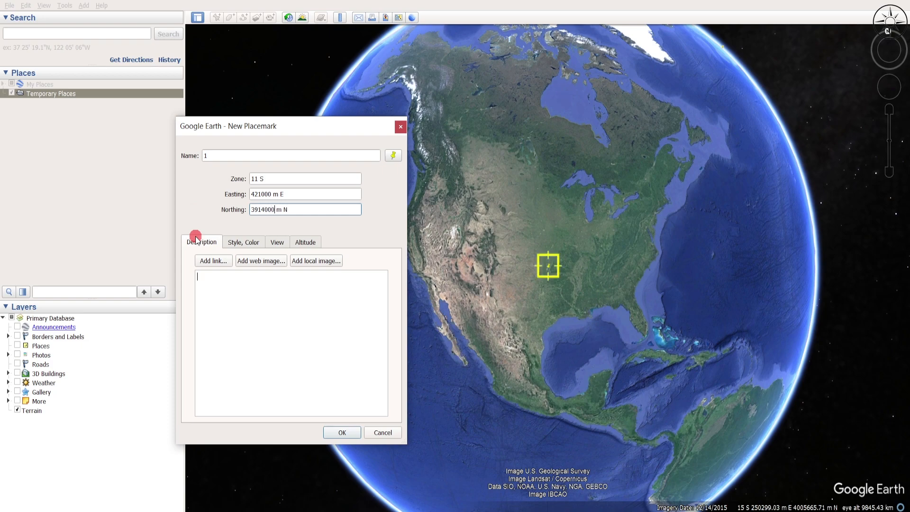
{"action": "left_click", "coordinate": [342, 432]}
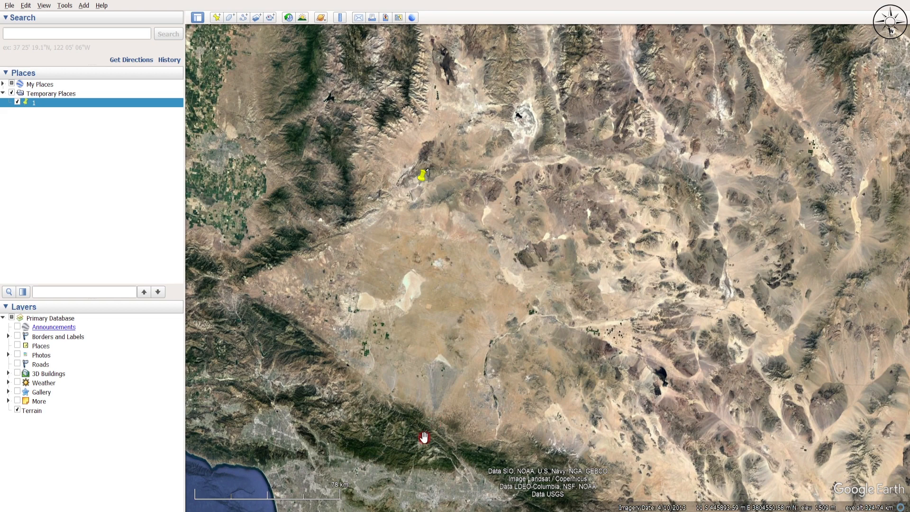
Create placemark '2' at the map's northeast corner, easting 431000 m E
{"action": "left_click", "coordinate": [216, 17]}
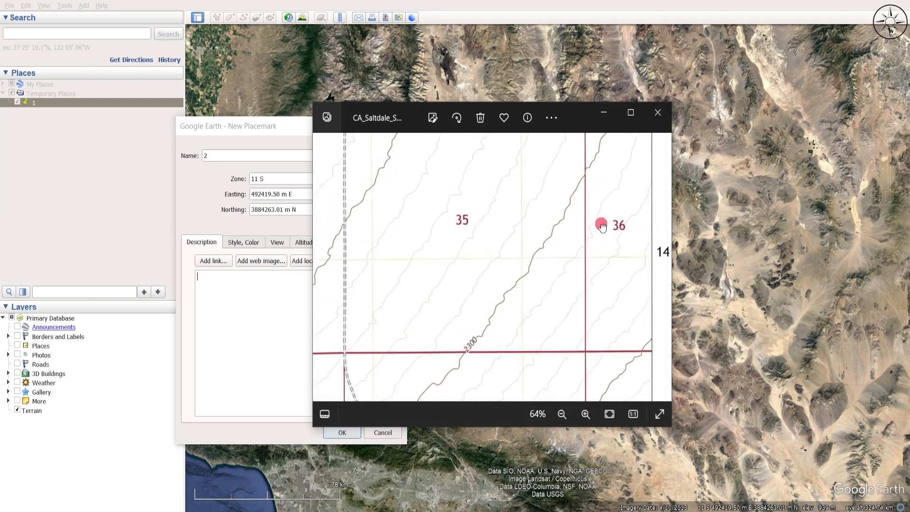
{"action": "left_click", "coordinate": [561, 414]}
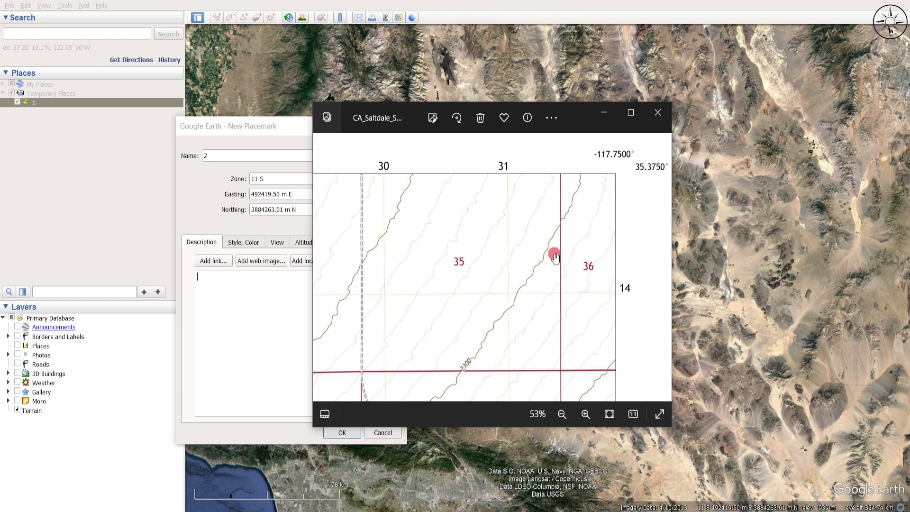
{"action": "left_click", "coordinate": [657, 112]}
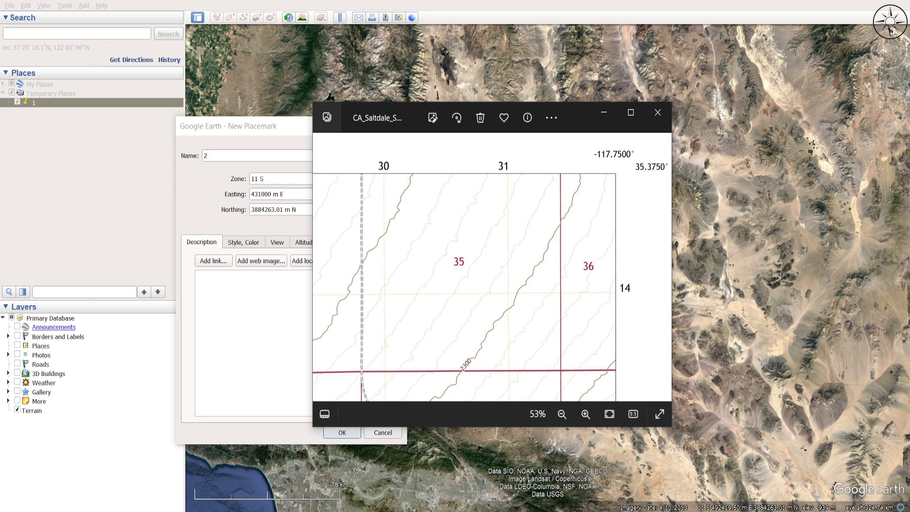
{"action": "left_click", "coordinate": [657, 112]}
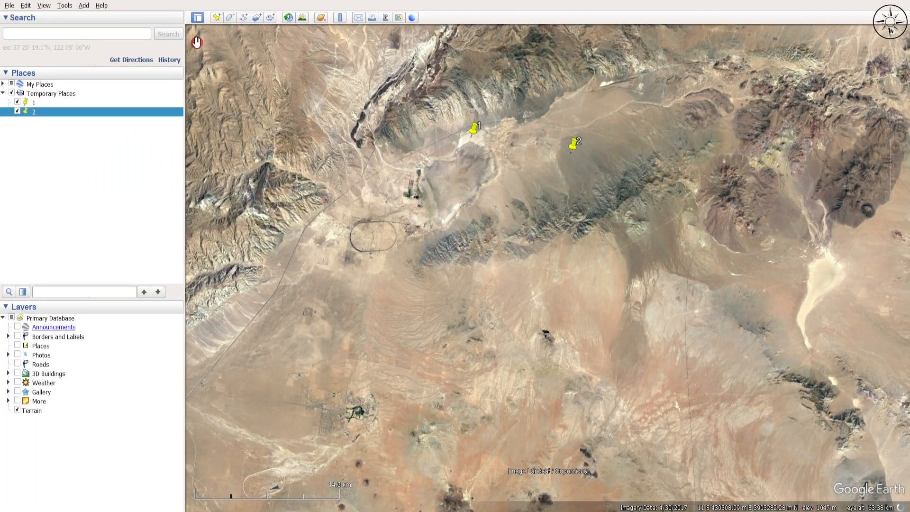
Create placemarks '3' and '4' at the map's bottom-right and bottom-left UTM corners
{"action": "left_click", "coordinate": [216, 17]}
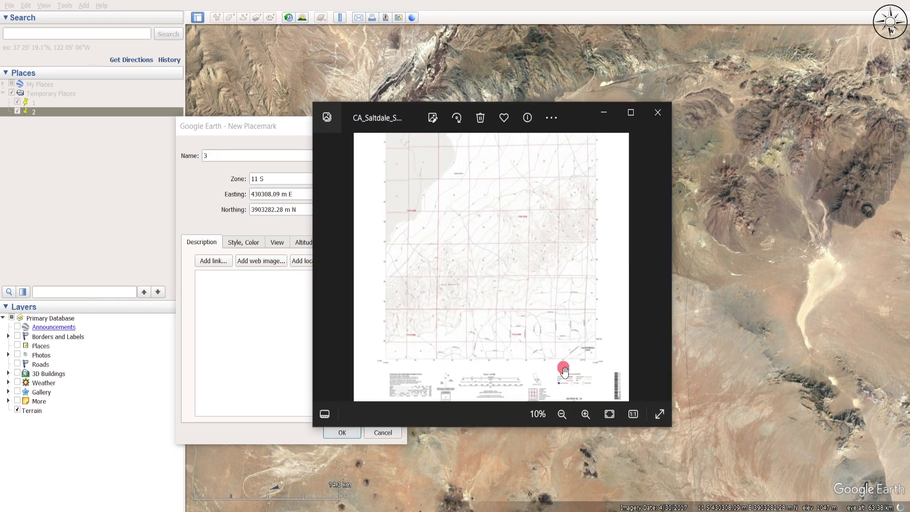
{"action": "left_click", "coordinate": [585, 414]}
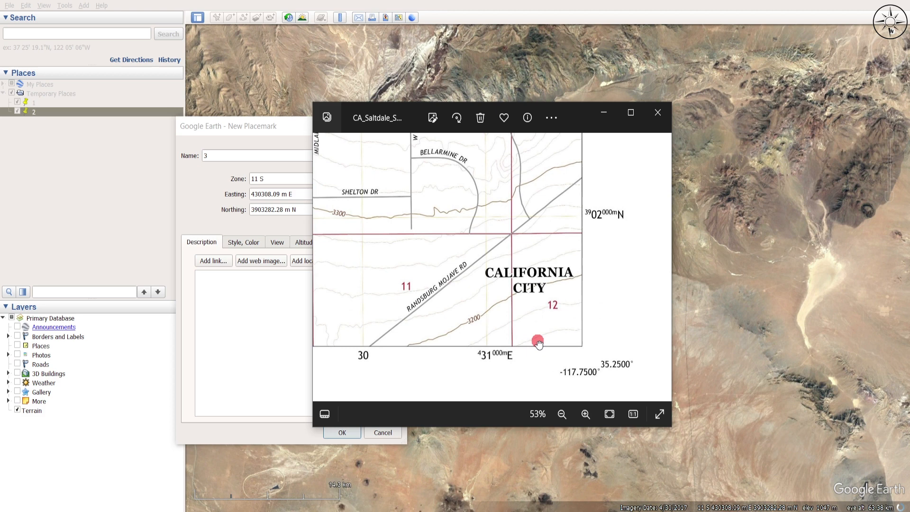
{"action": "left_click", "coordinate": [657, 112]}
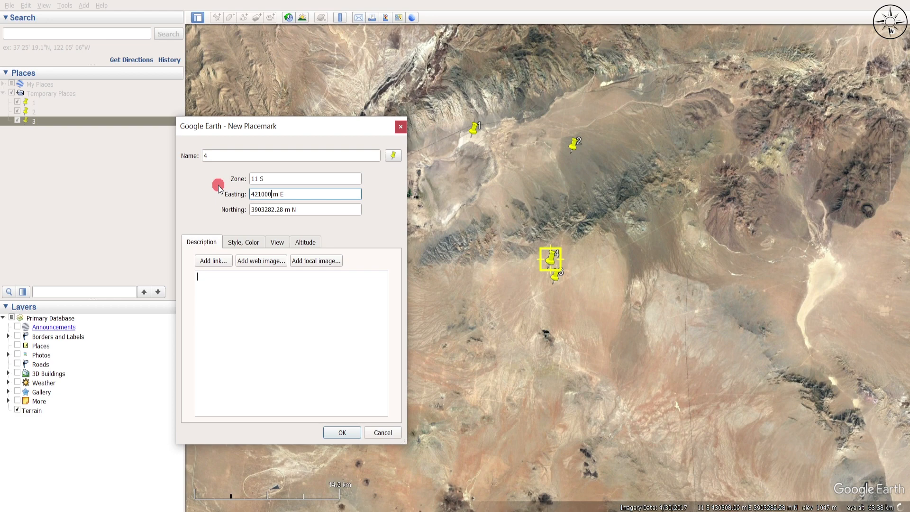
{"action": "left_click", "coordinate": [341, 433]}
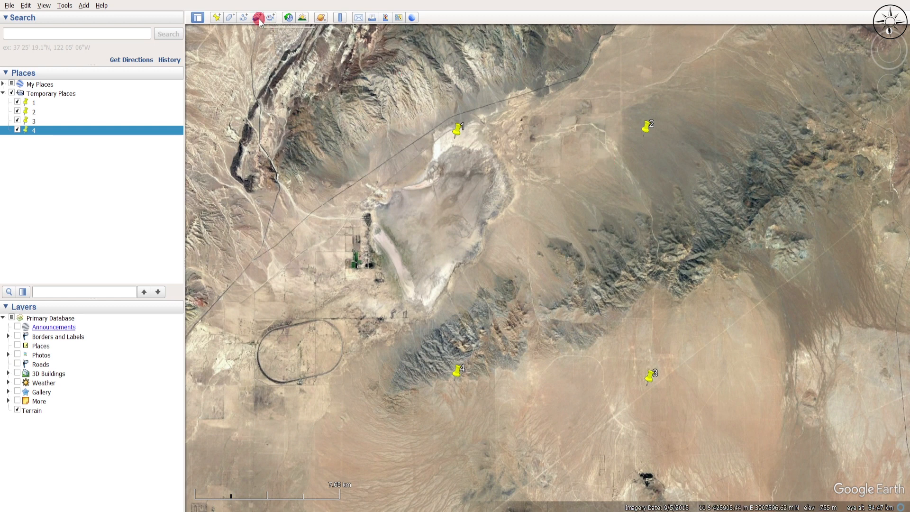
{"action": "mouse_move", "coordinate": [257, 17]}
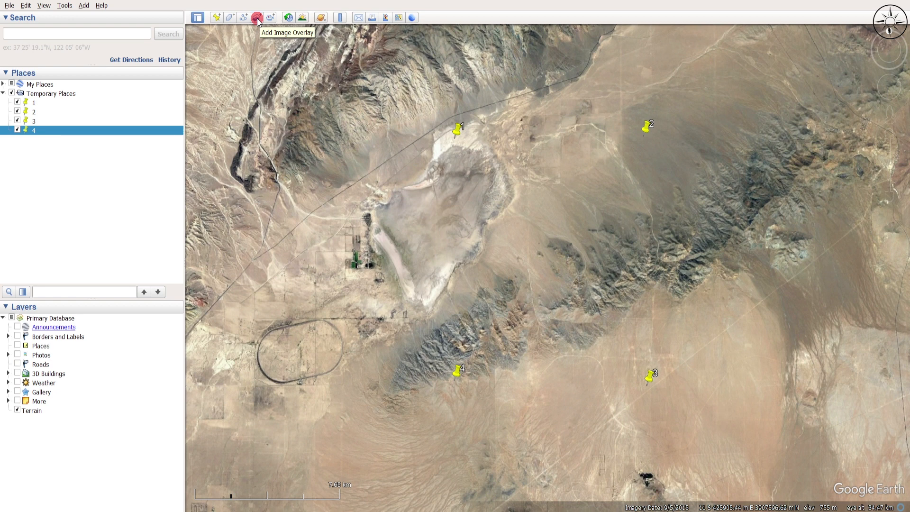
Add image overlay 'Topo Map' loading CA_Saltdale_SE_20211214_TM as its image
{"action": "left_click", "coordinate": [256, 17]}
{"action": "type", "text": "Topo Map"}
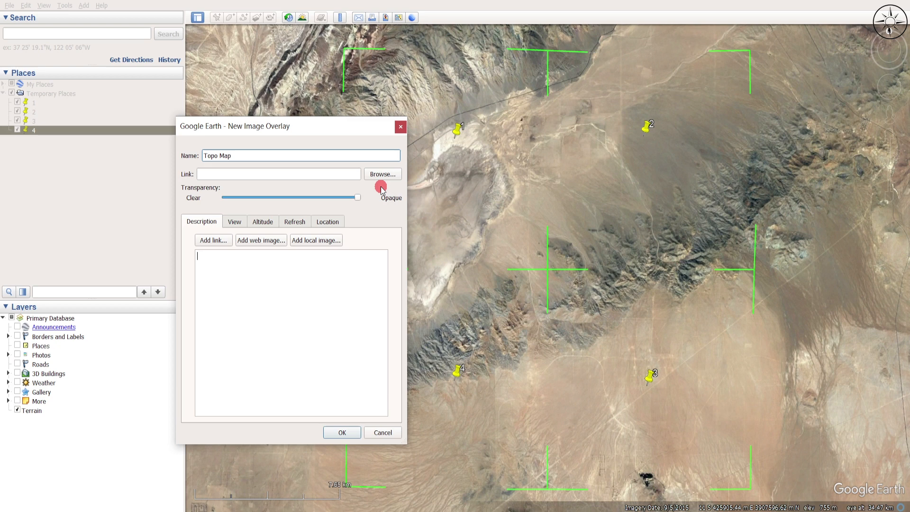
{"action": "left_click", "coordinate": [381, 174]}
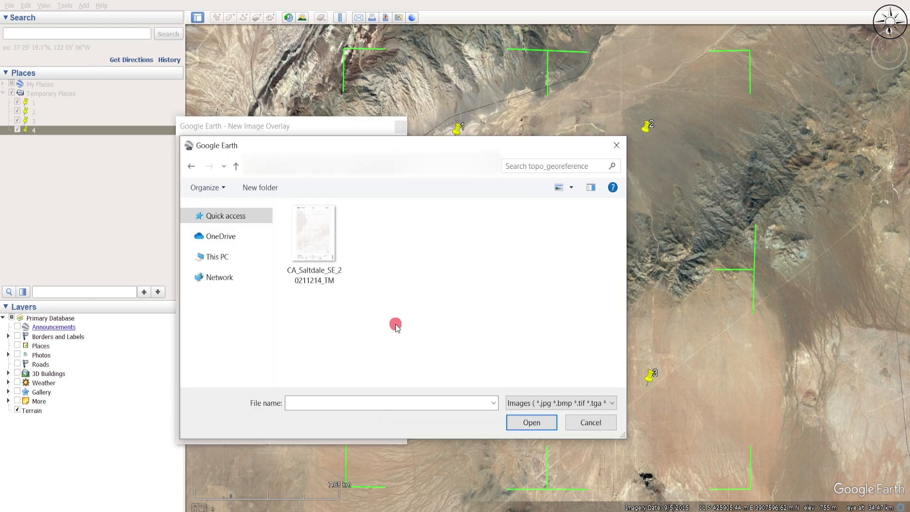
{"action": "left_click", "coordinate": [314, 232]}
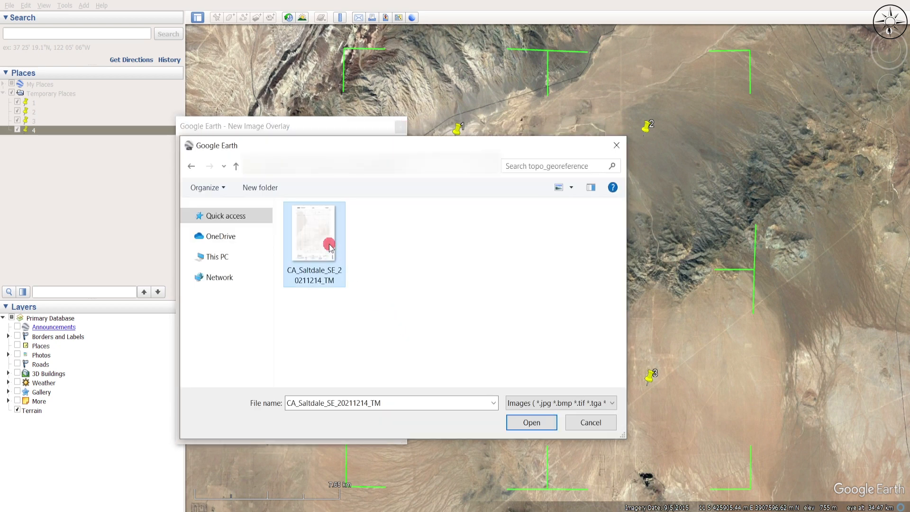
{"action": "mouse_move", "coordinate": [536, 339]}
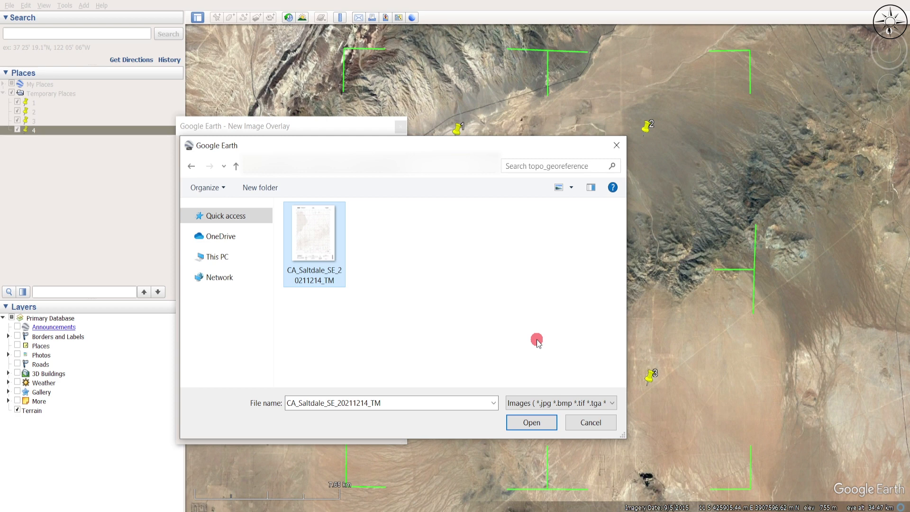
{"action": "left_click", "coordinate": [530, 422]}
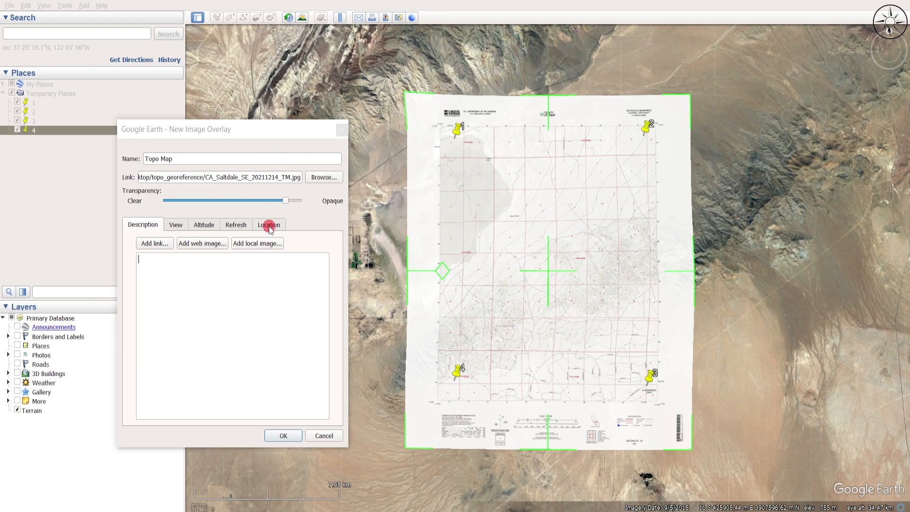
On the overlay's Location tab, convert it to LatLonQuad for independent corner placement
{"action": "left_click", "coordinate": [267, 224]}
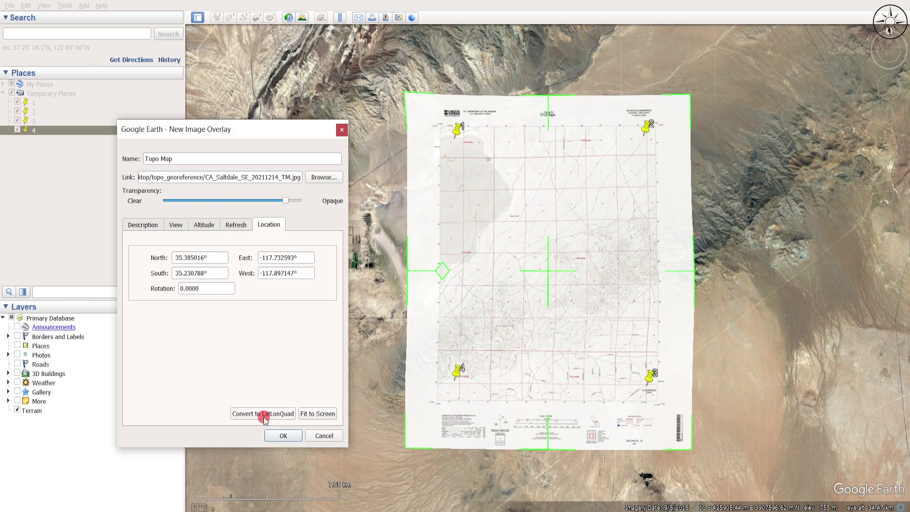
{"action": "left_click", "coordinate": [263, 413]}
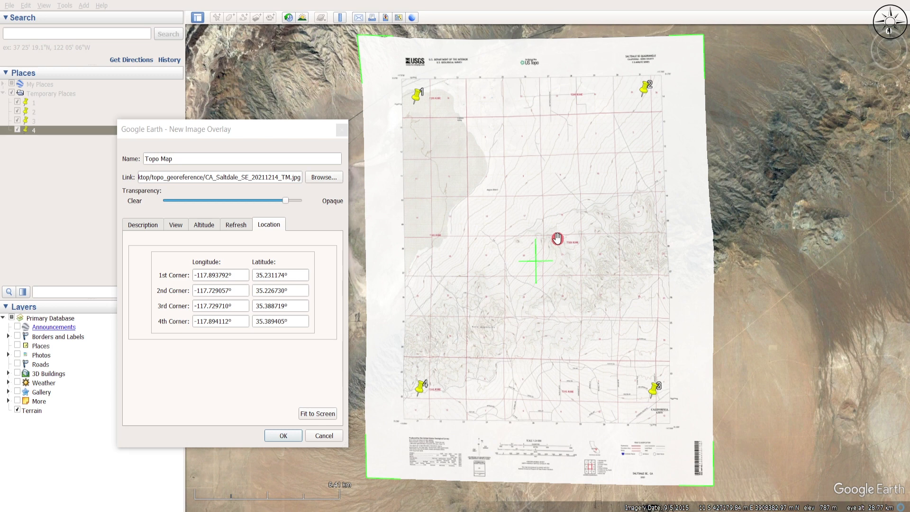
{"action": "mouse_move", "coordinate": [545, 296]}
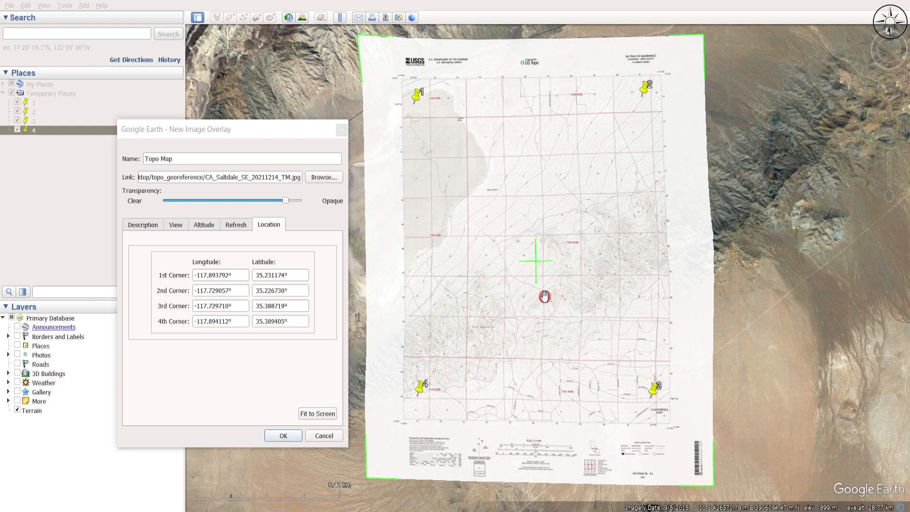
Set the Topo Map overlay slightly transparent and save it to Temporary Places
{"action": "left_click_drag", "start_coordinate": [285, 201], "coordinate": [273, 201]}
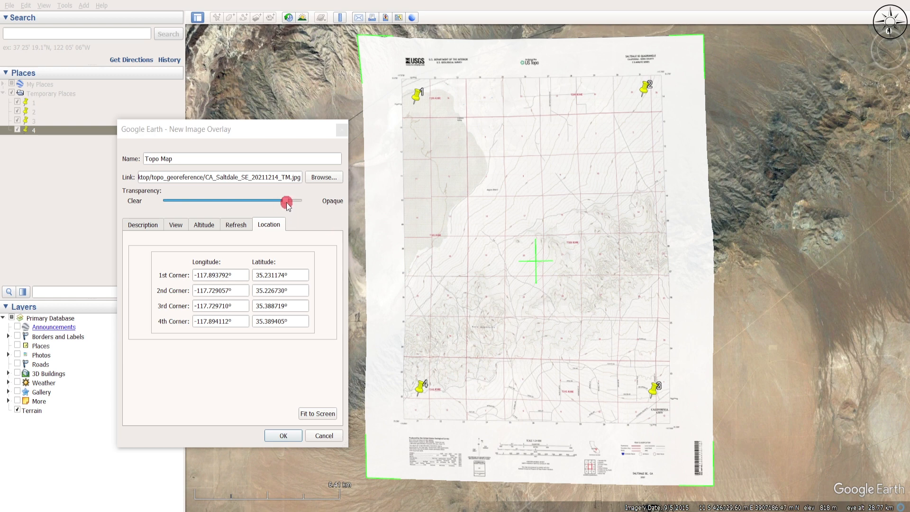
{"action": "left_click_drag", "start_coordinate": [283, 201], "coordinate": [259, 201]}
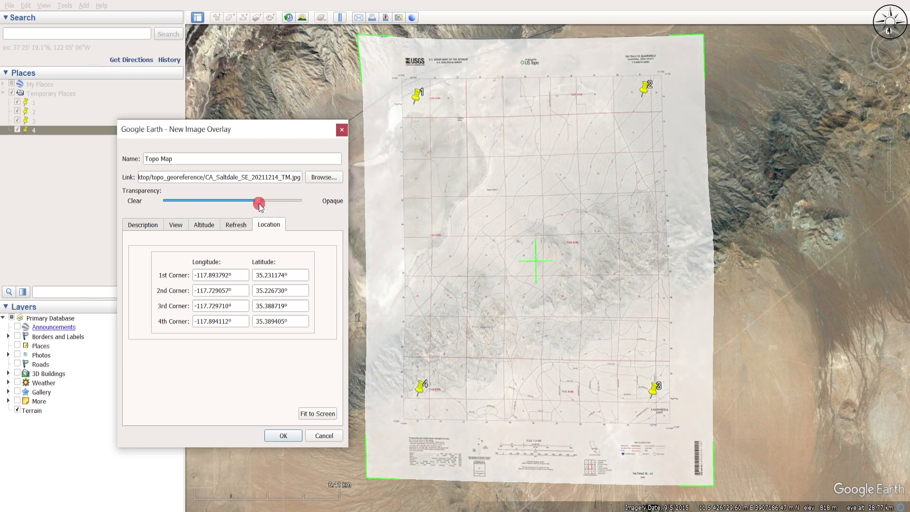
{"action": "left_click_drag", "start_coordinate": [259, 202], "coordinate": [281, 204]}
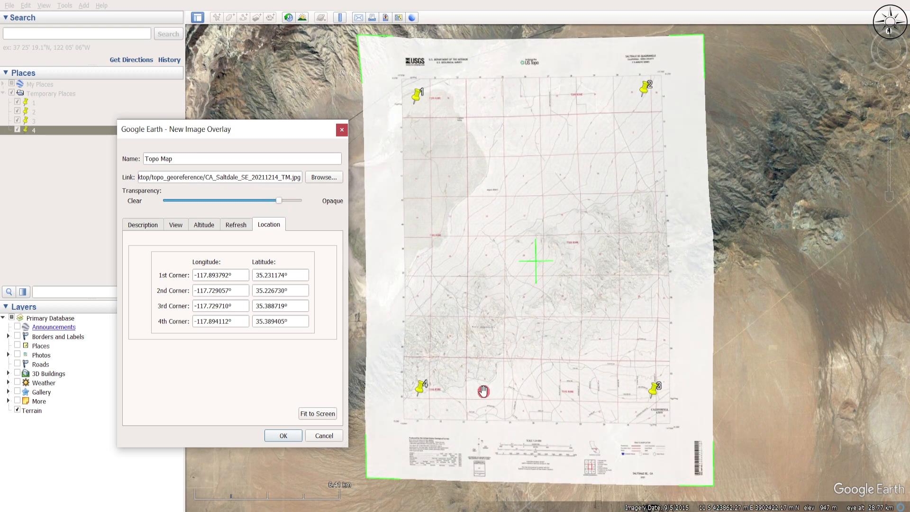
{"action": "left_click", "coordinate": [283, 435]}
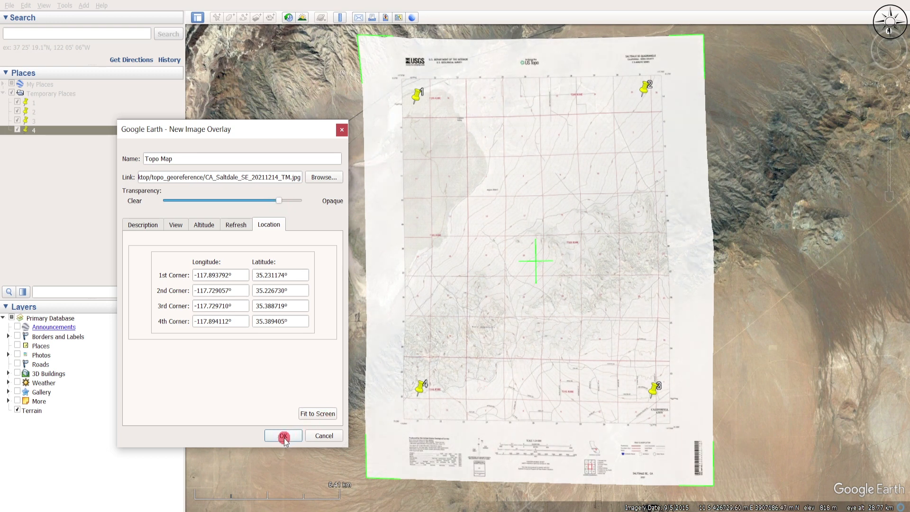
{"action": "left_click", "coordinate": [282, 436]}
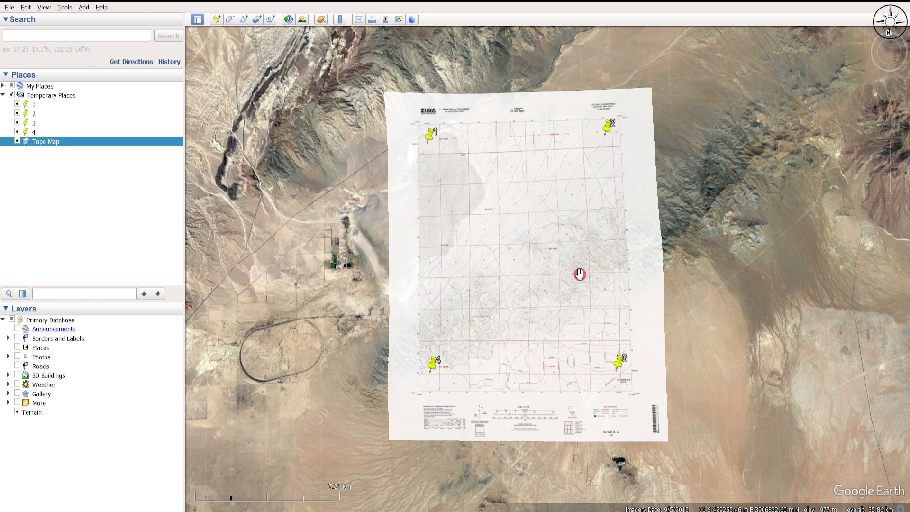